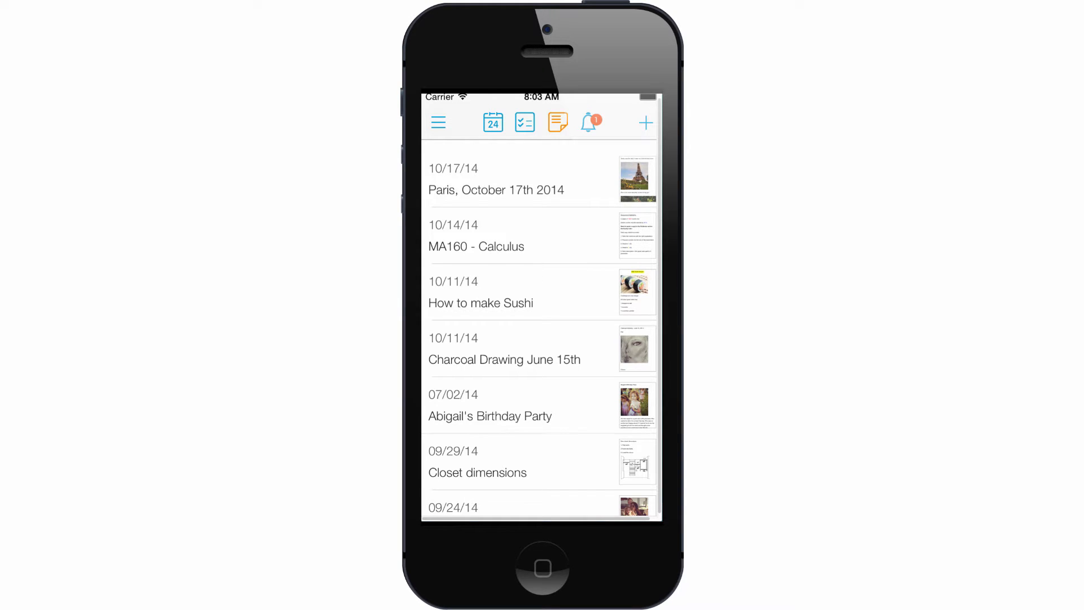
Open the Thursday, September 4 day calendar showing to-dos and the evening Meeting Summary note
scroll("down", 3)
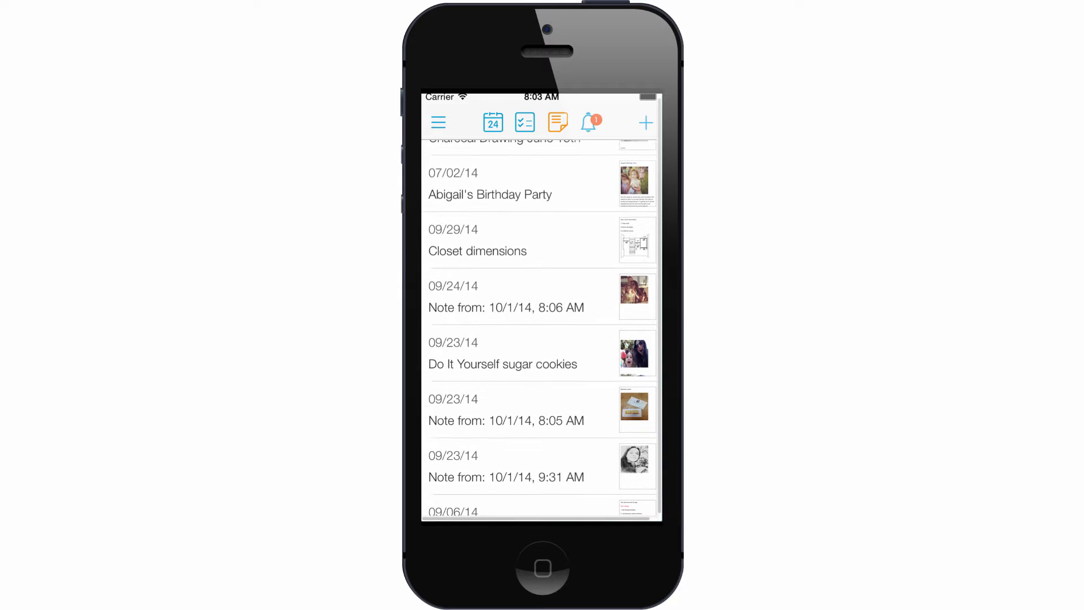
scroll("down", 3)
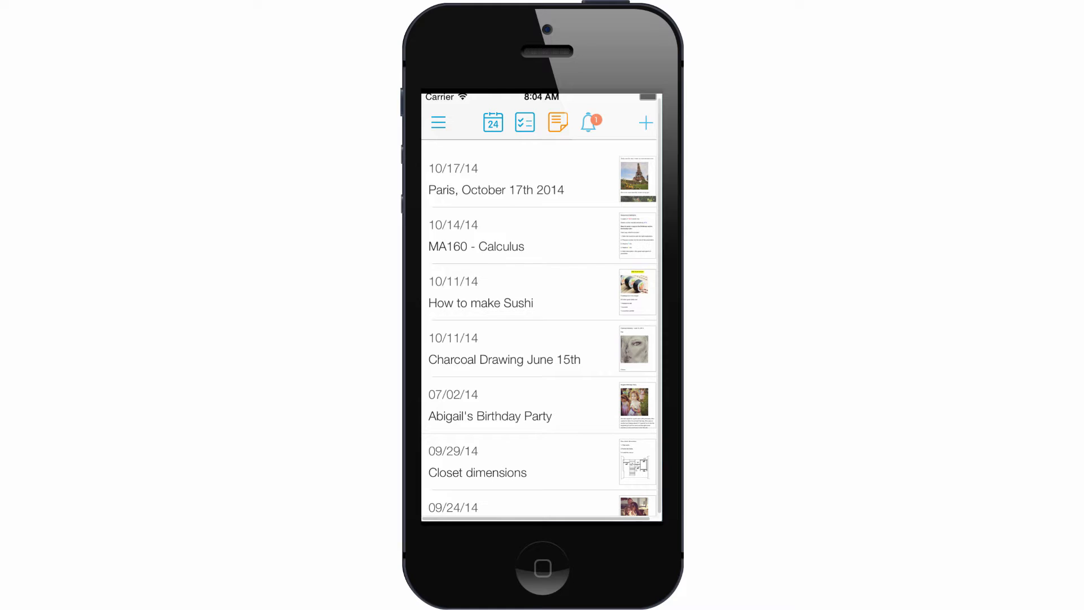
left_click(557, 123)
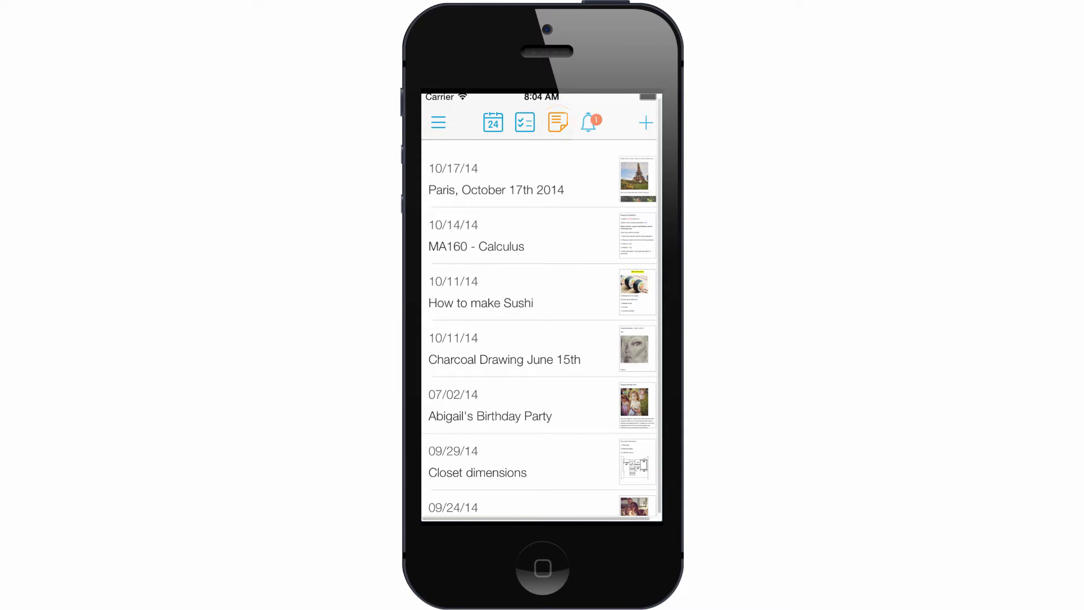
left_click(635, 179)
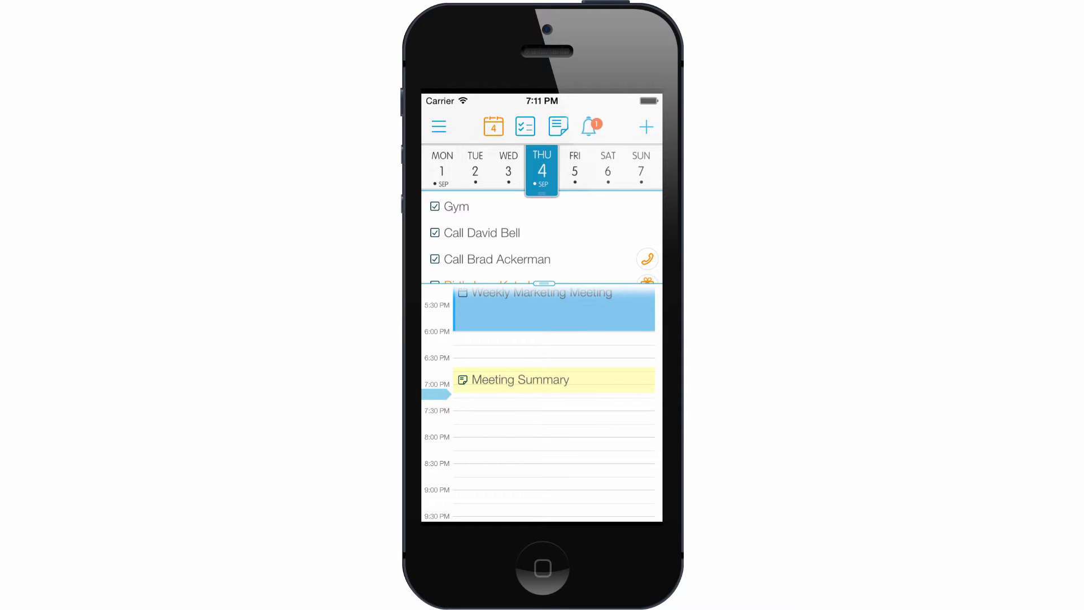
Scroll to bring up a blank new note editor with formatting tools
scroll("down", 3)
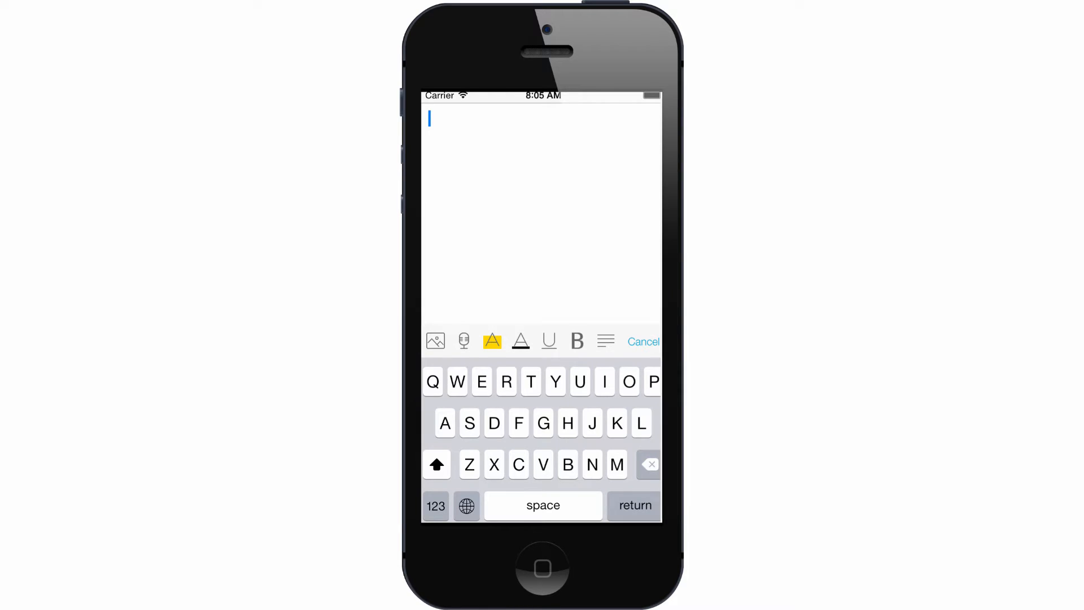
Format 'I love eating apples': bold apples, highlight eating, colour love yellow
double_click(527, 119)
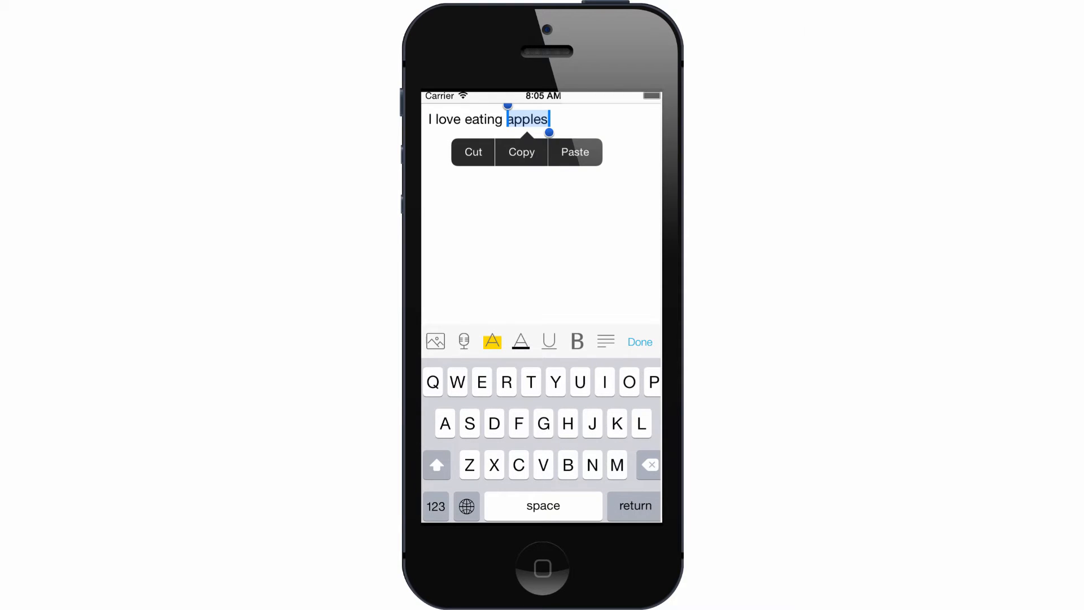
left_click(605, 341)
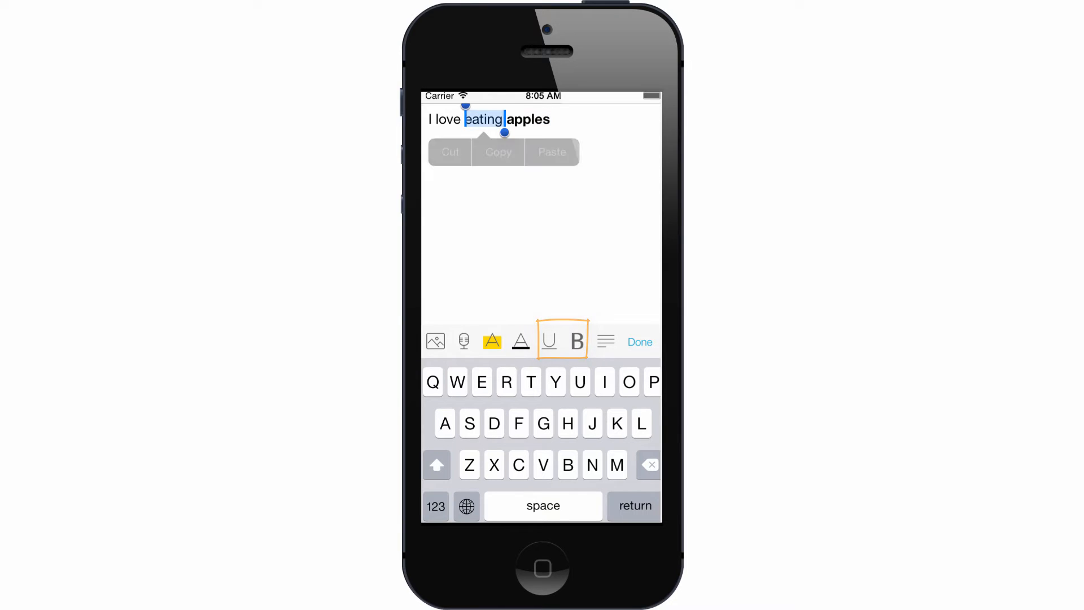
left_click(492, 341)
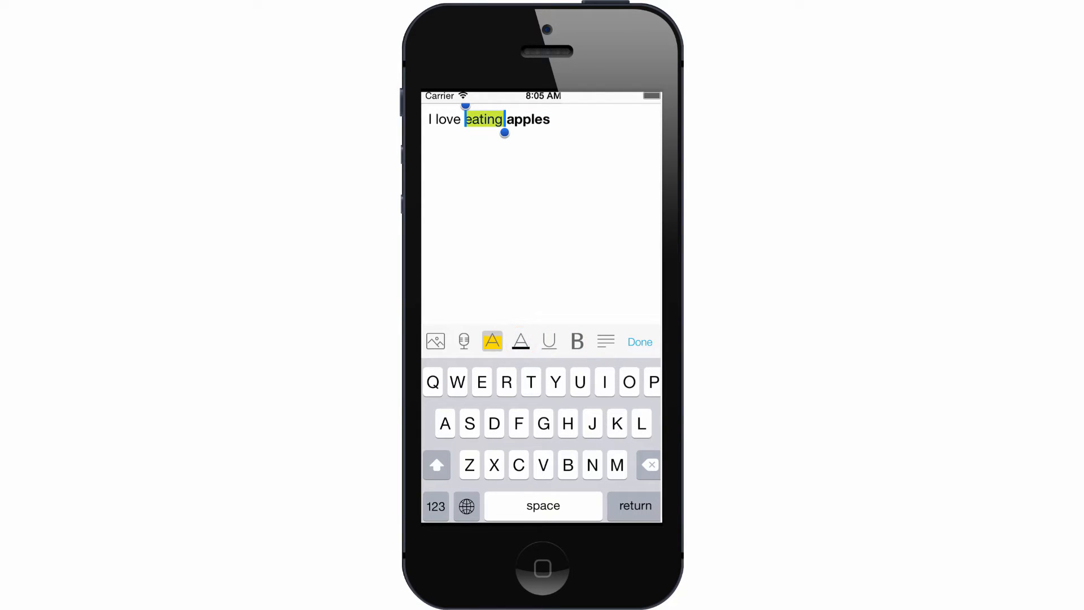
left_click(492, 341)
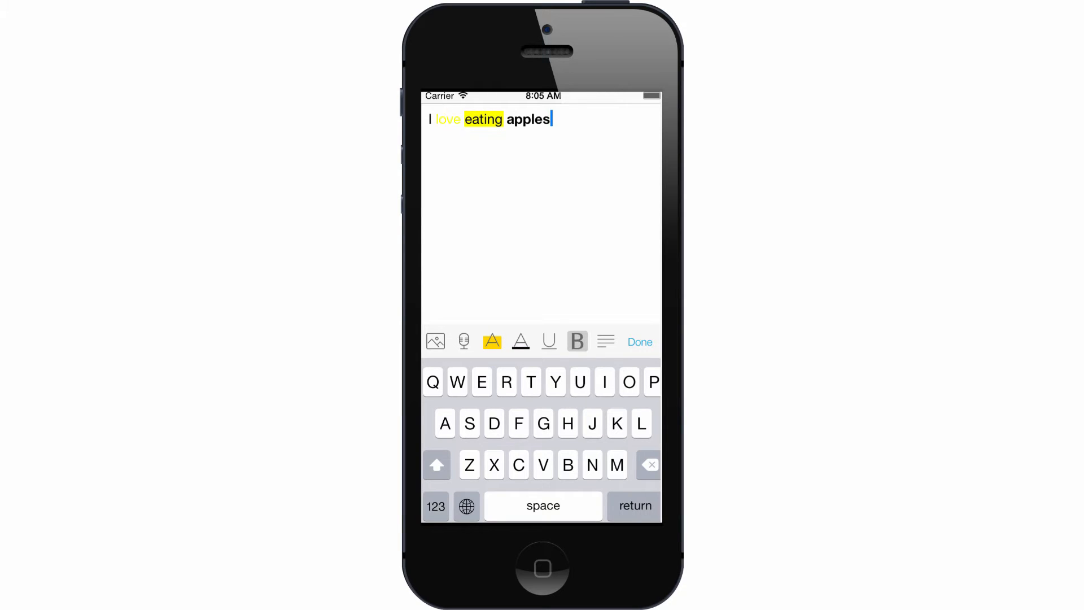
left_click(464, 341)
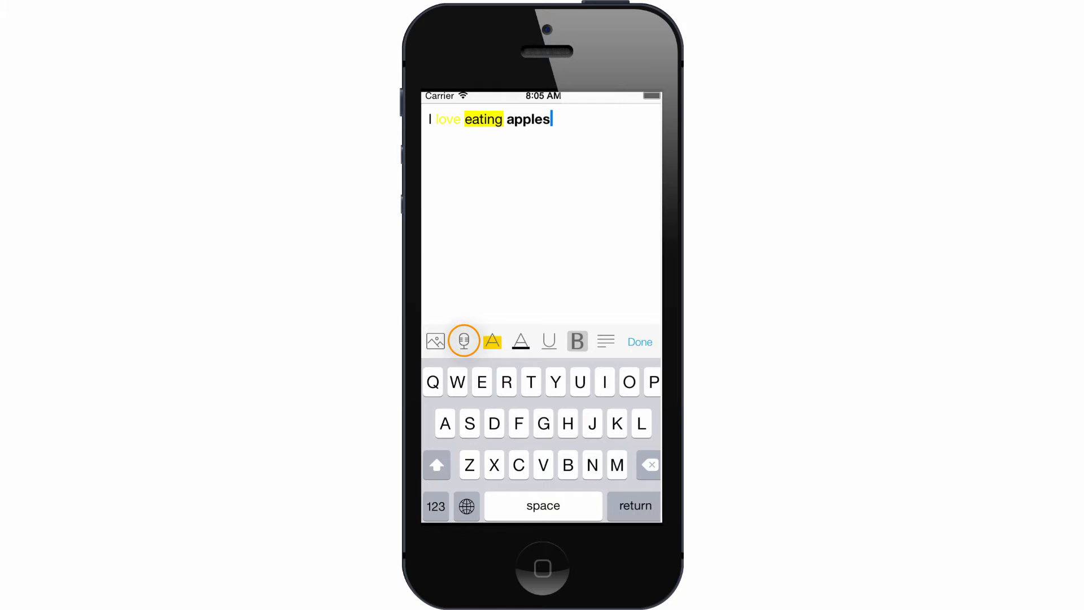
Write the 'Journal June 15th 2015' entry with coloured, highlighted lines
left_click(464, 341)
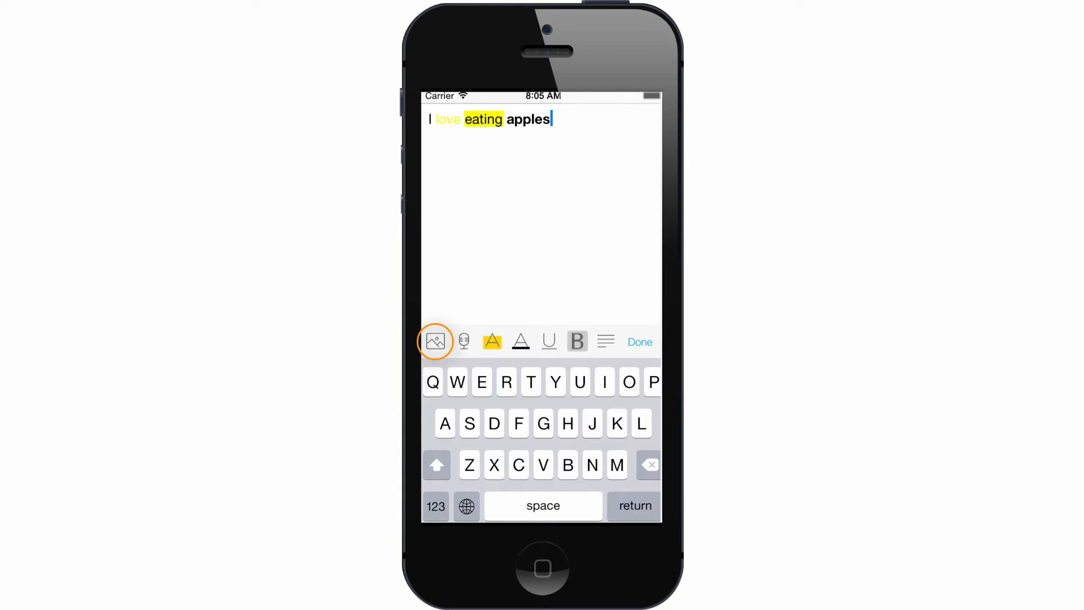
left_click(434, 342)
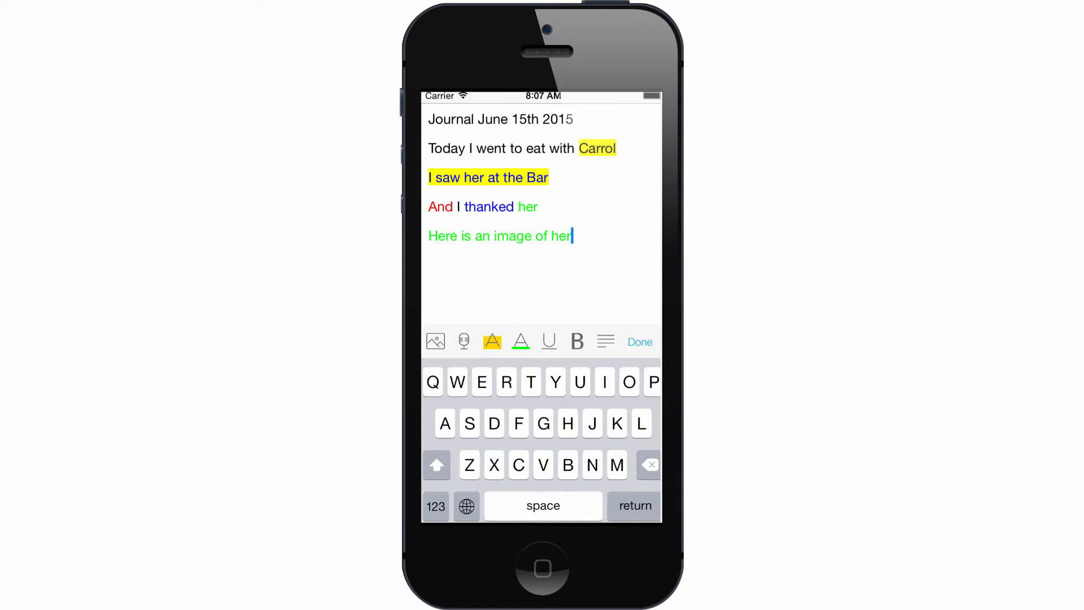
Insert the saved photo of the woman in the wide-brimmed hat into the note
left_click(435, 341)
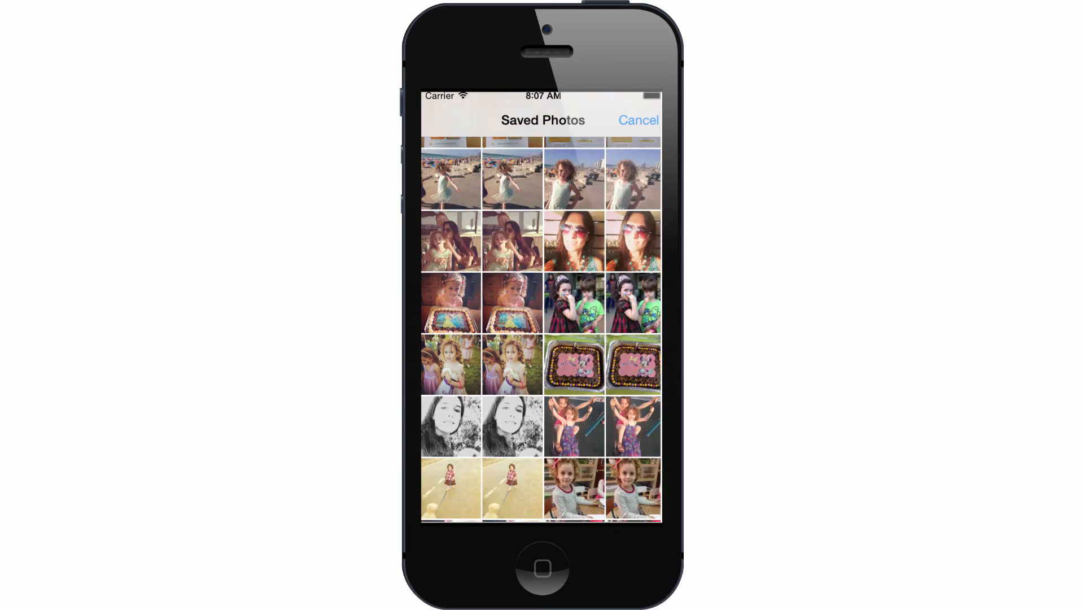
scroll("down", 3)
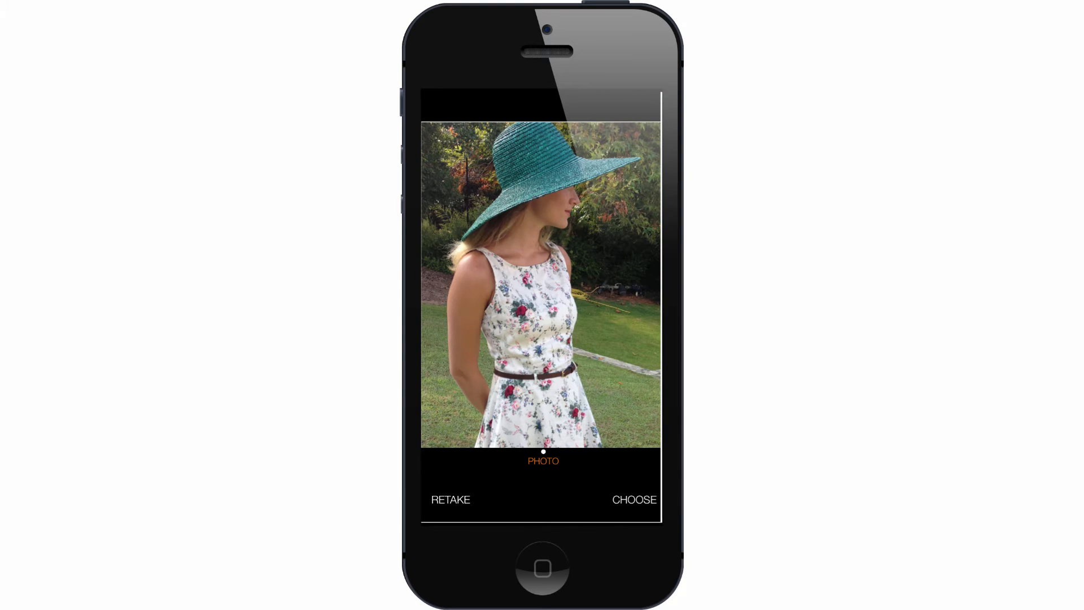
left_click(633, 499)
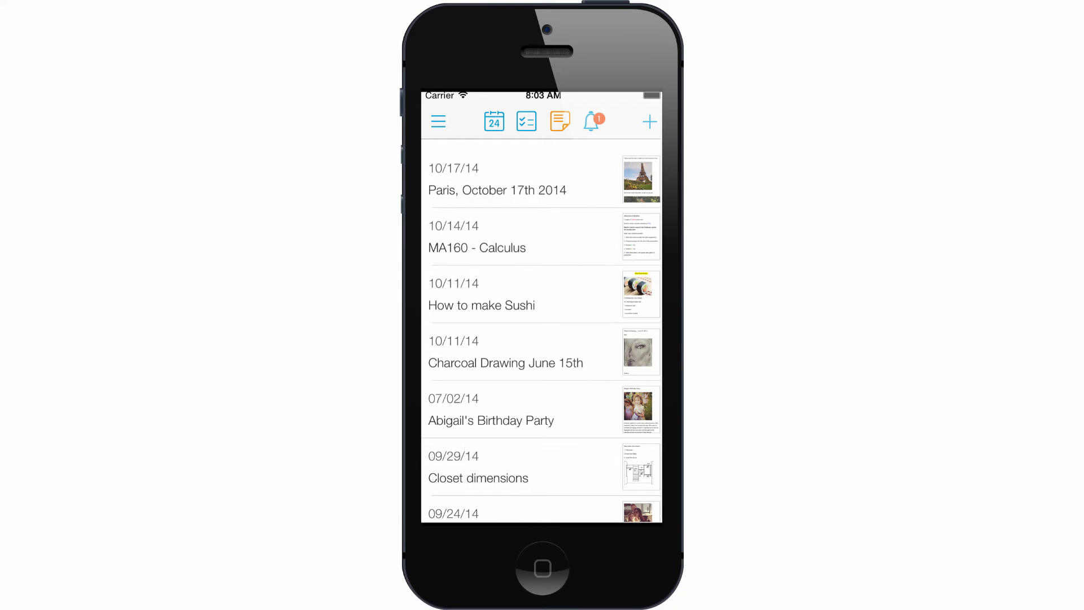
Open the Paris, October 17th 2014 note with its Eiffel Tower photo
scroll("down", 3)
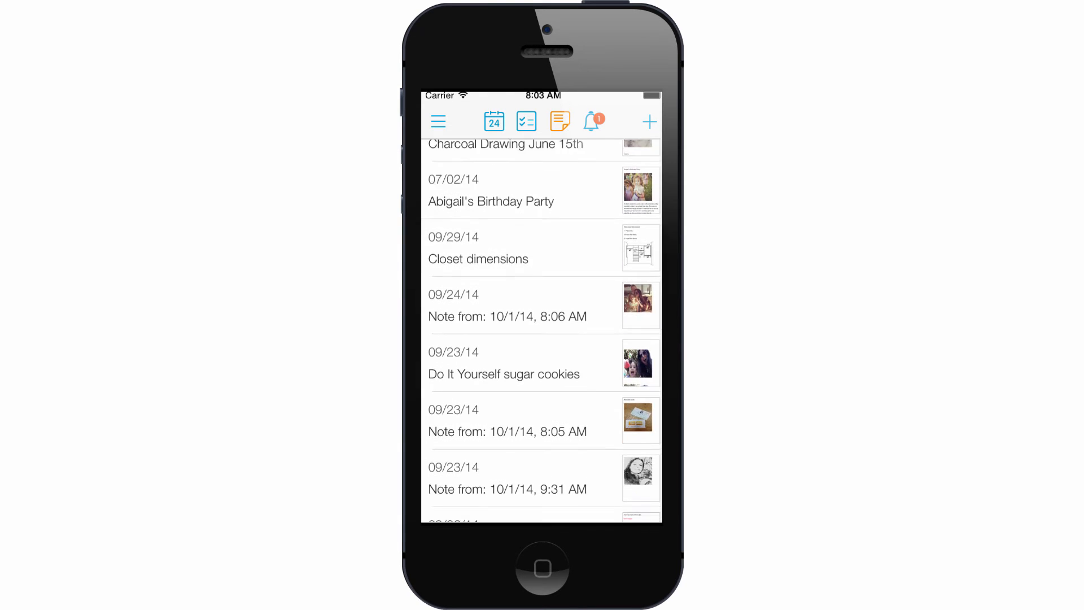
scroll("down", 3)
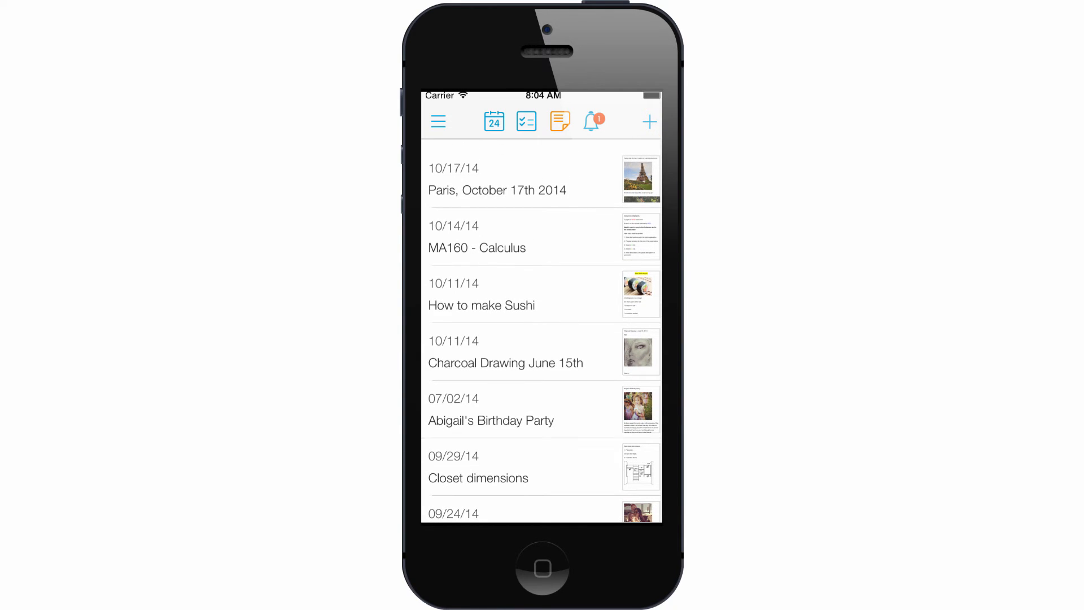
left_click(496, 178)
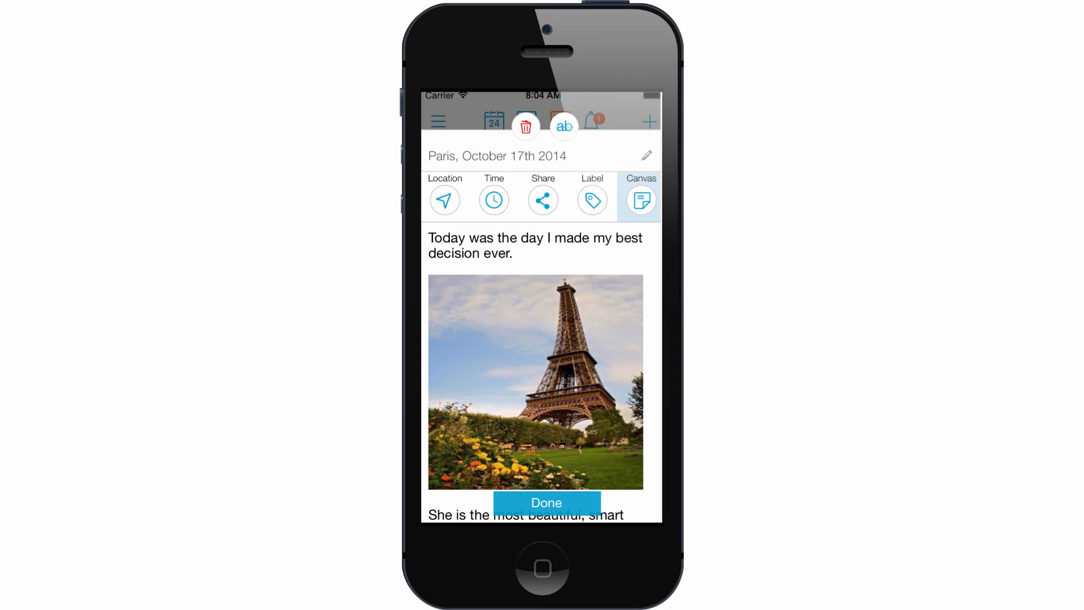
Show the Paris note's Eiffel Tower location on the map
scroll("down", 3)
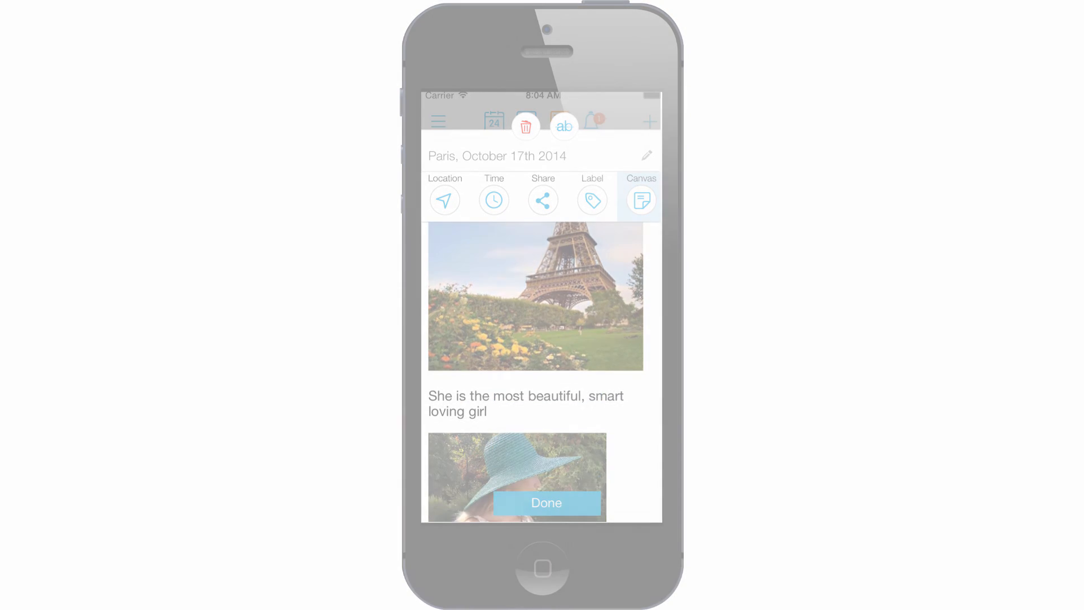
left_click(444, 200)
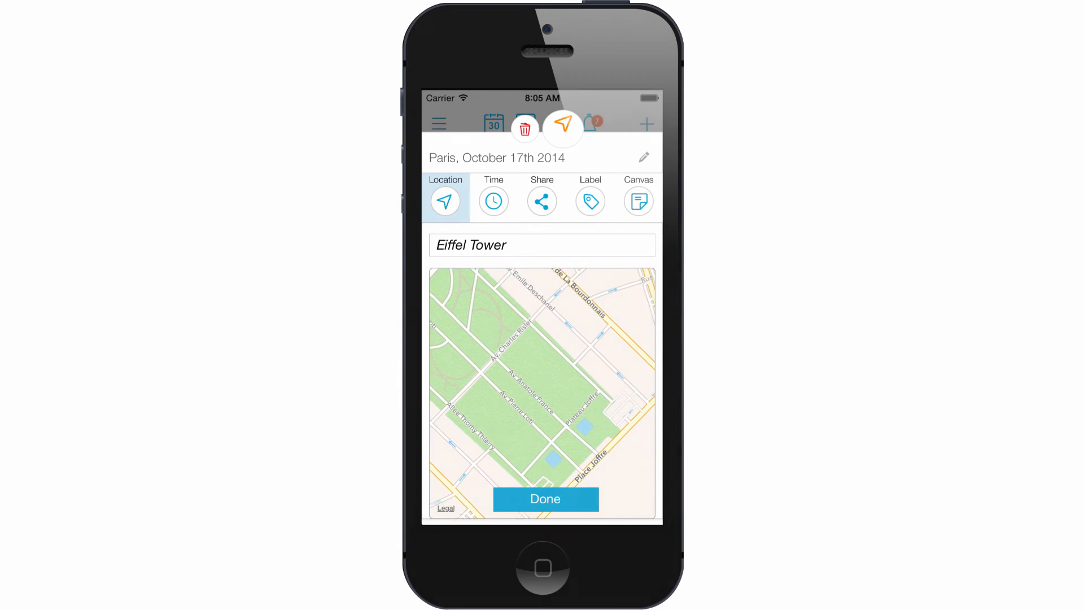
Give the Paris note a 12:10 PM due time with a reminder
left_click(493, 201)
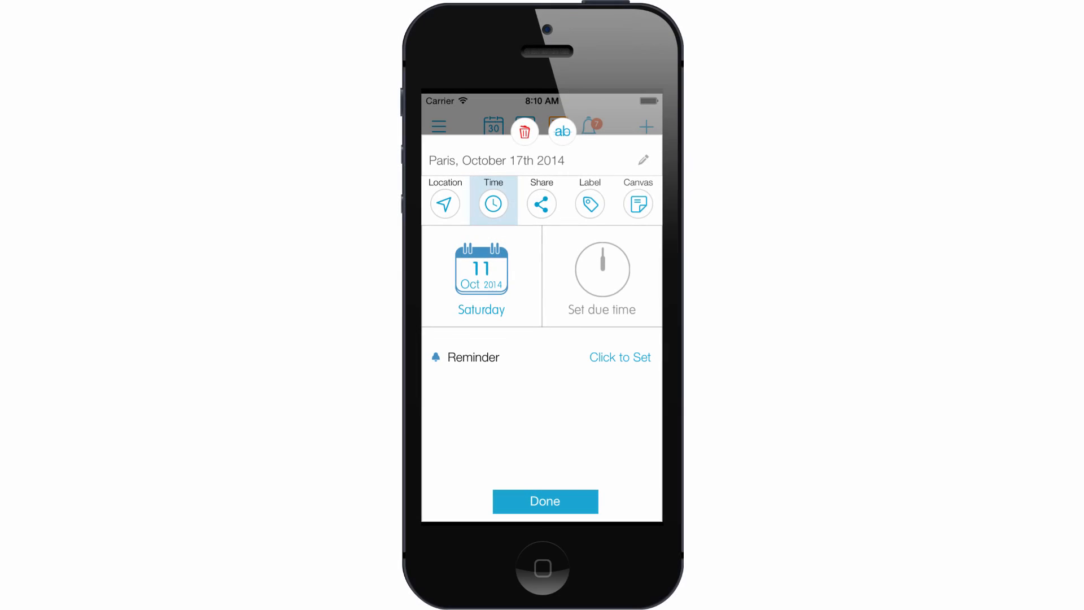
left_click(601, 275)
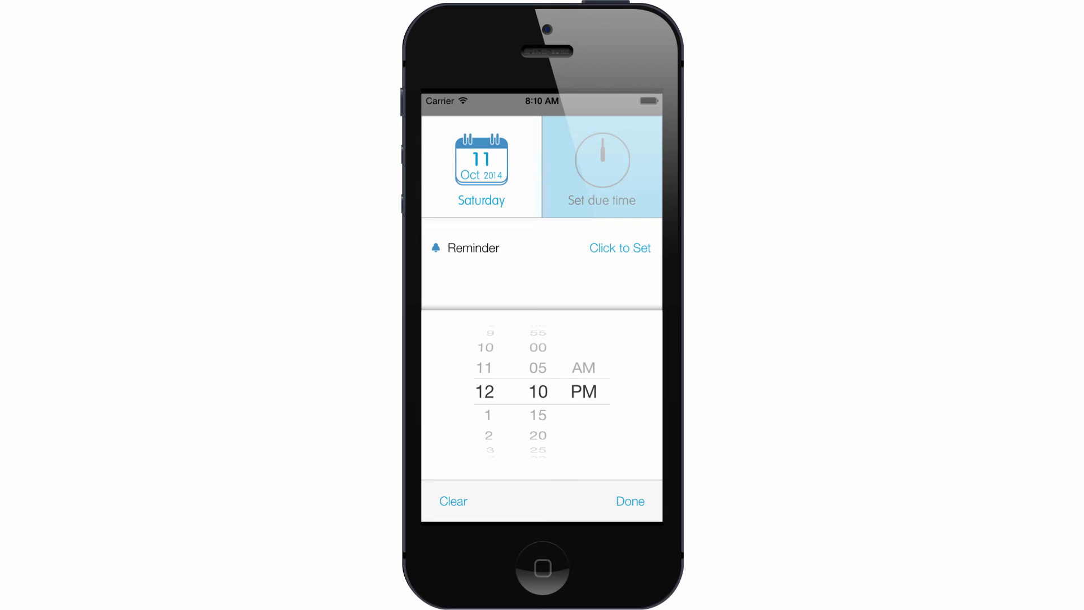
left_click(628, 501)
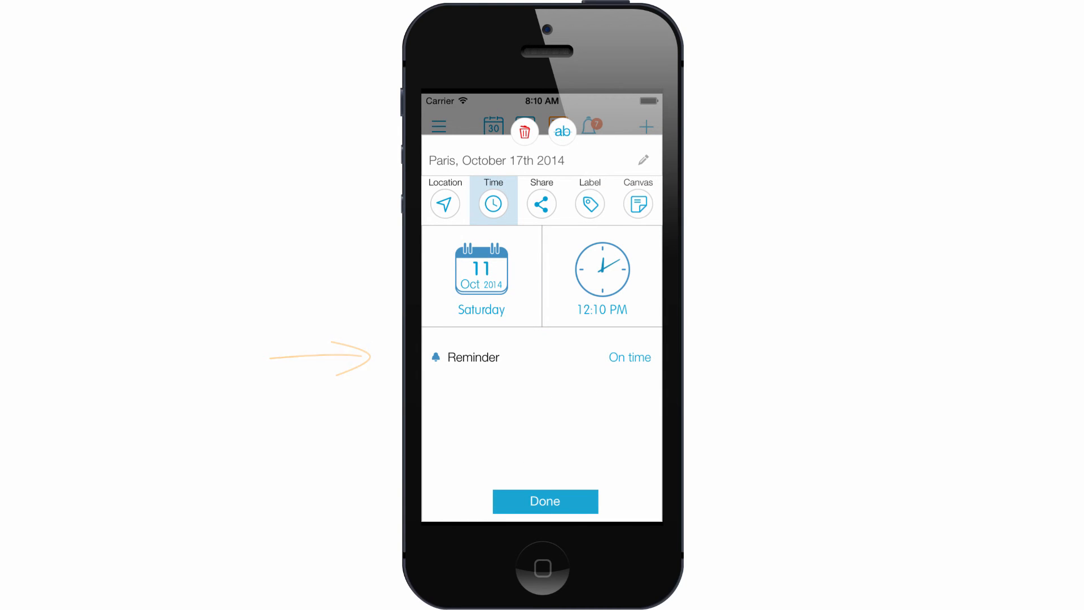
left_click(541, 203)
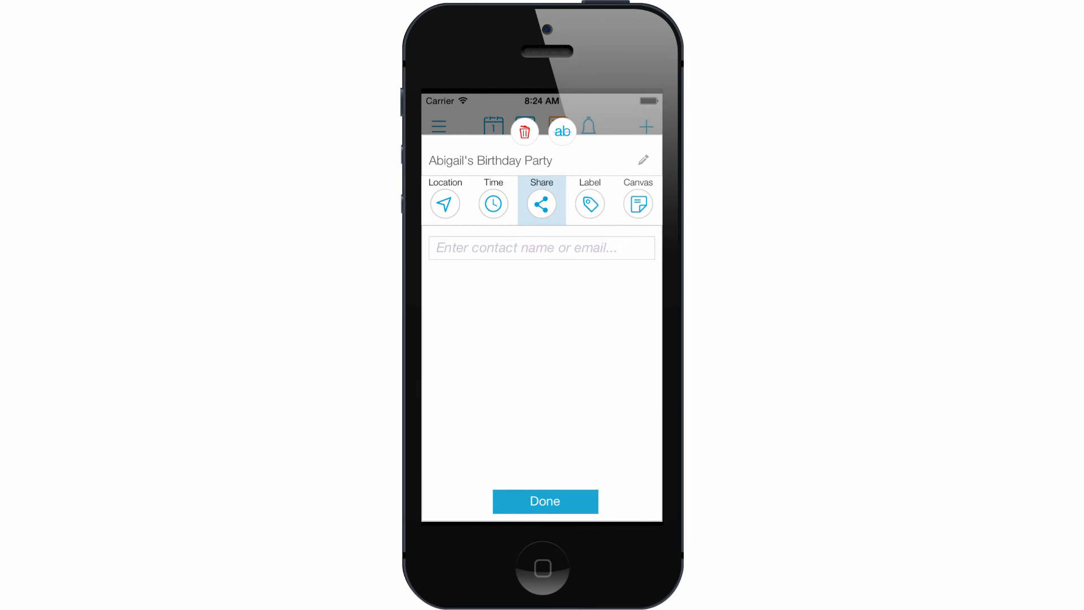
left_click(541, 247)
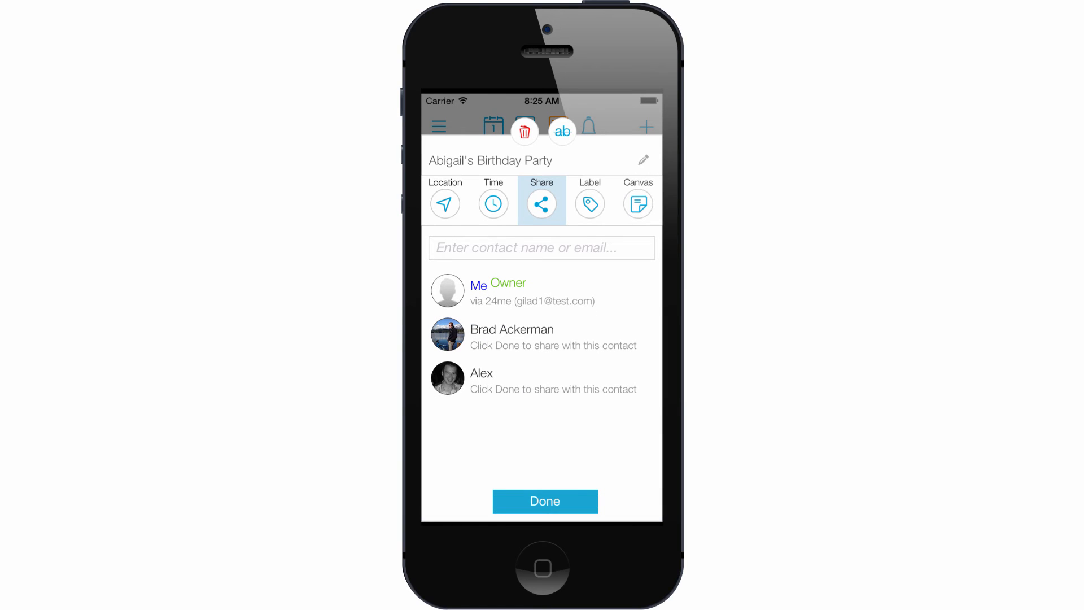
left_click(545, 501)
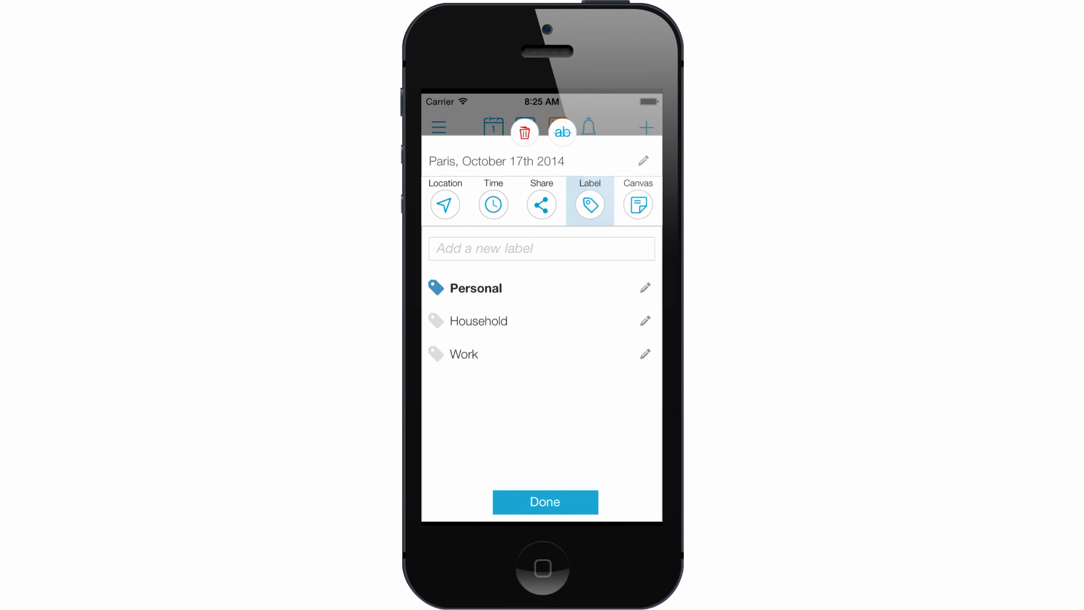
Tag the Paris note Household and Work, then finish labelling
left_click(478, 320)
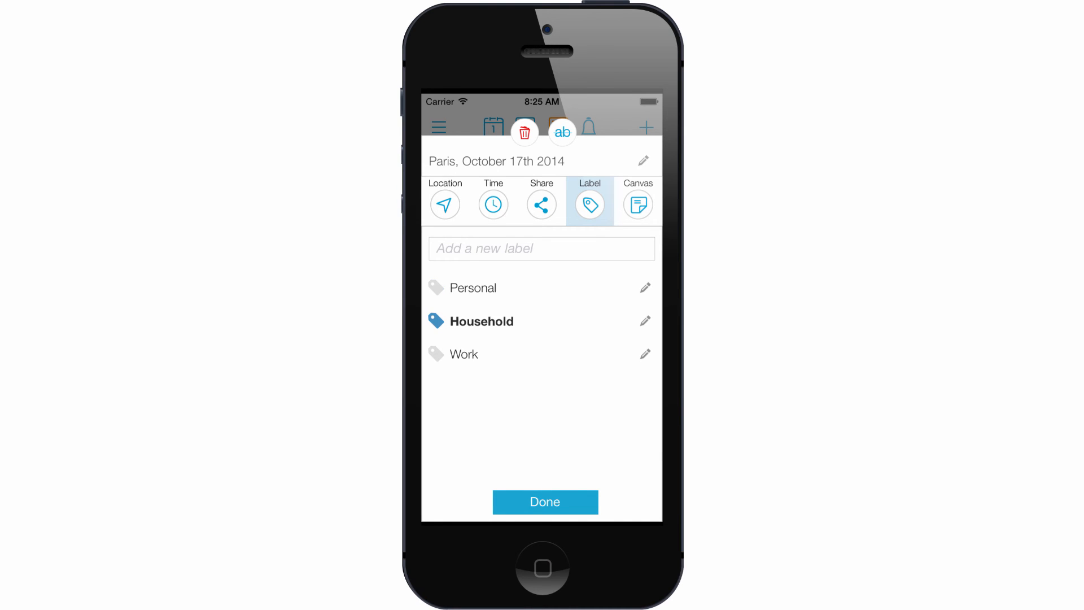
left_click(465, 354)
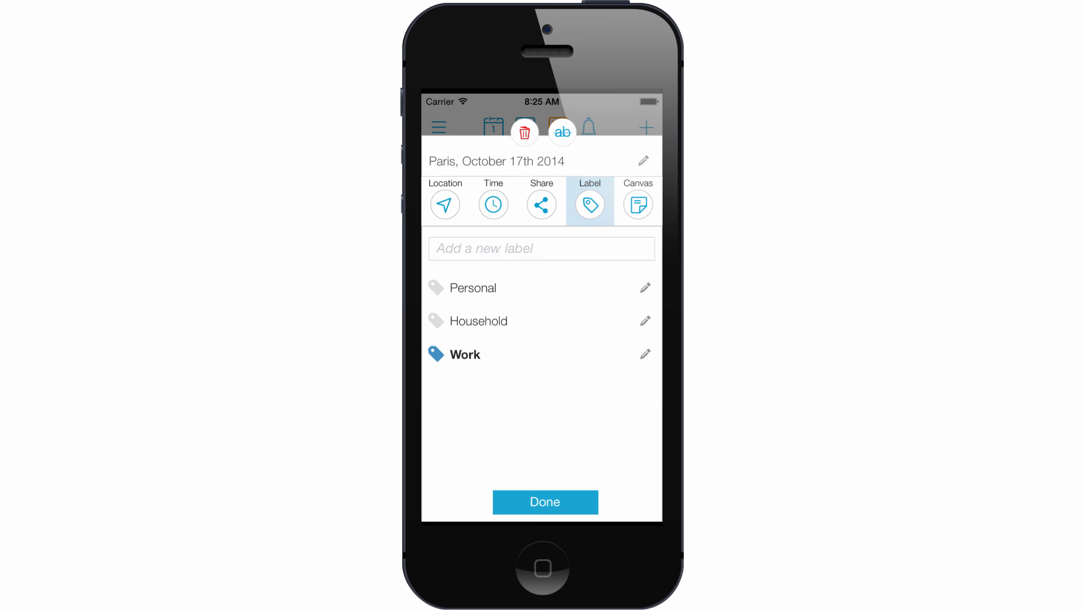
left_click(544, 501)
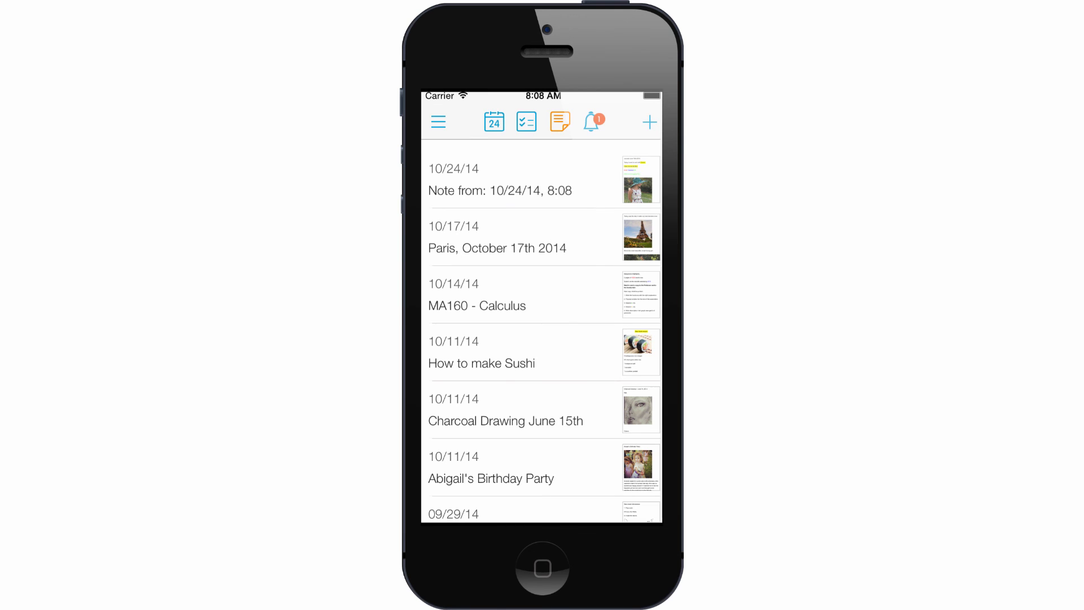